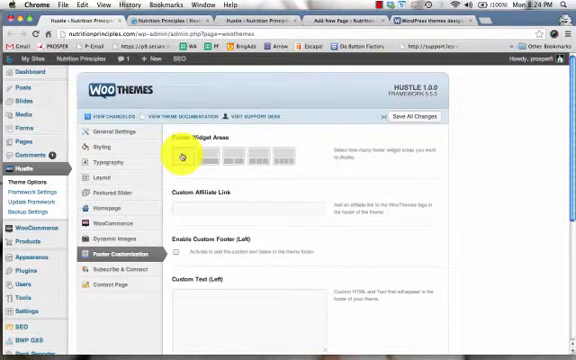
pyautogui.scroll(-3)
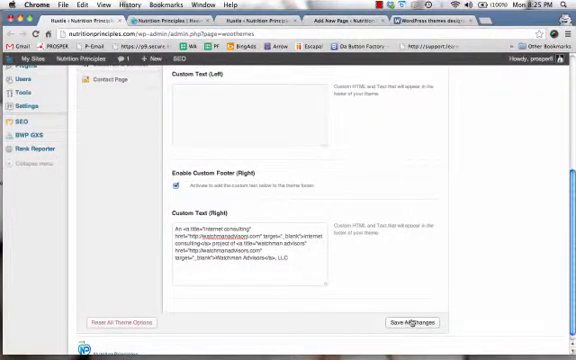